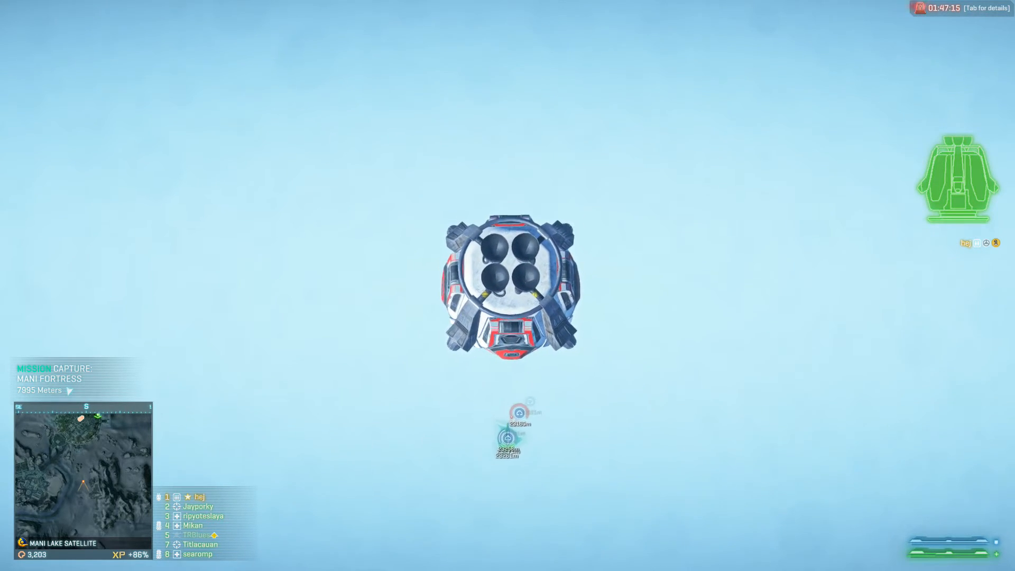
Step: Open the Esamir continent map showing Mani Fortress and its capture objective
key(m)
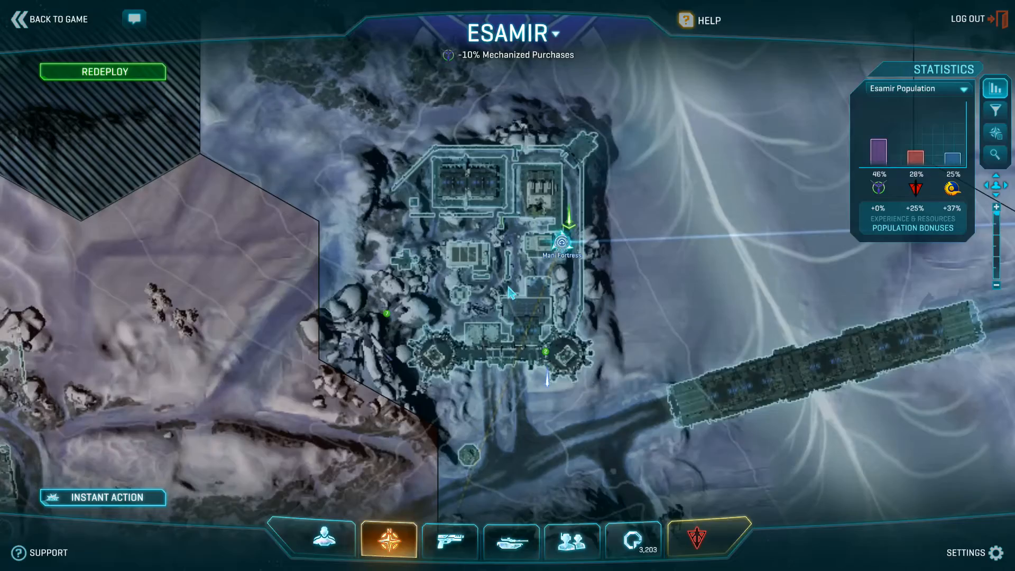